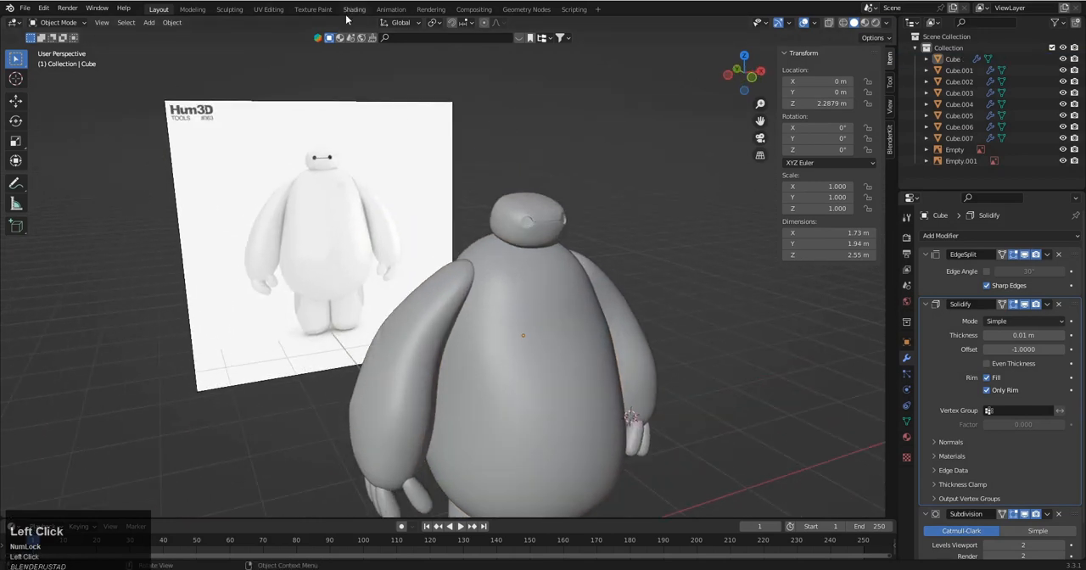
Switch to the Shading workspace and orbit the view to face Baymax from the front.
click(354, 9)
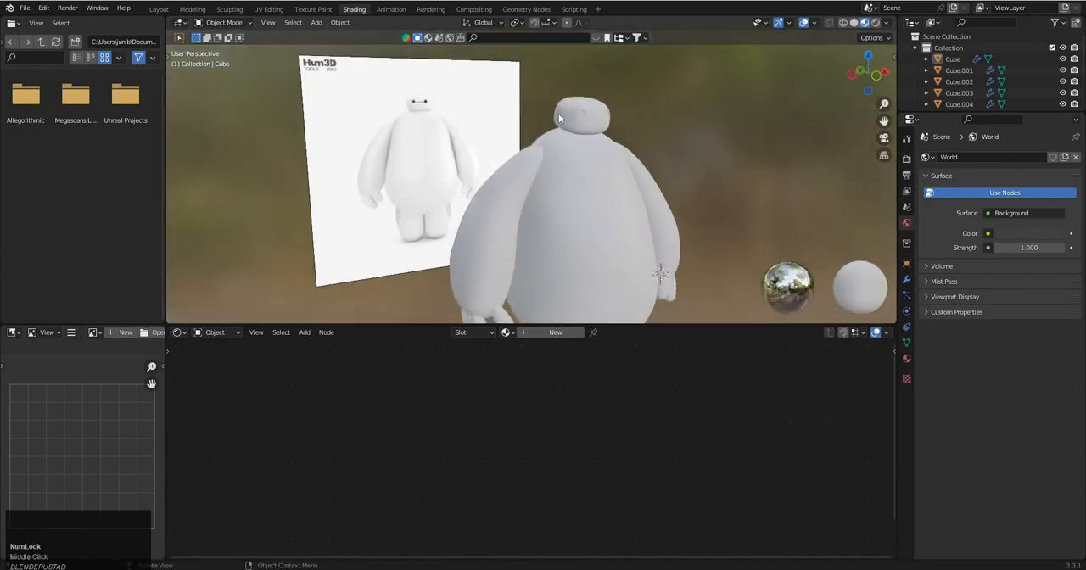
drag(560, 119, 537, 179)
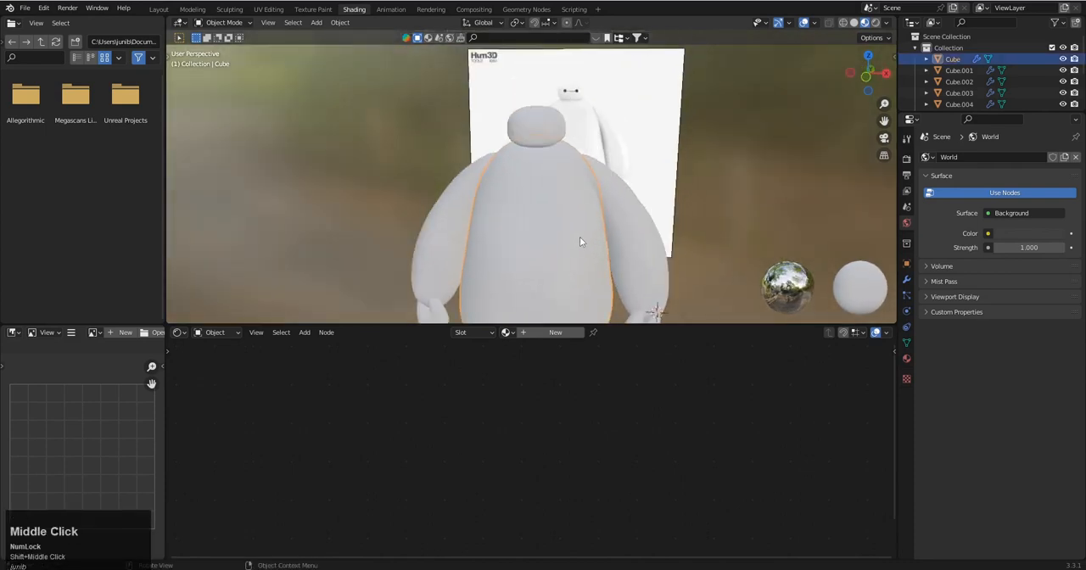
scroll(up, 3)
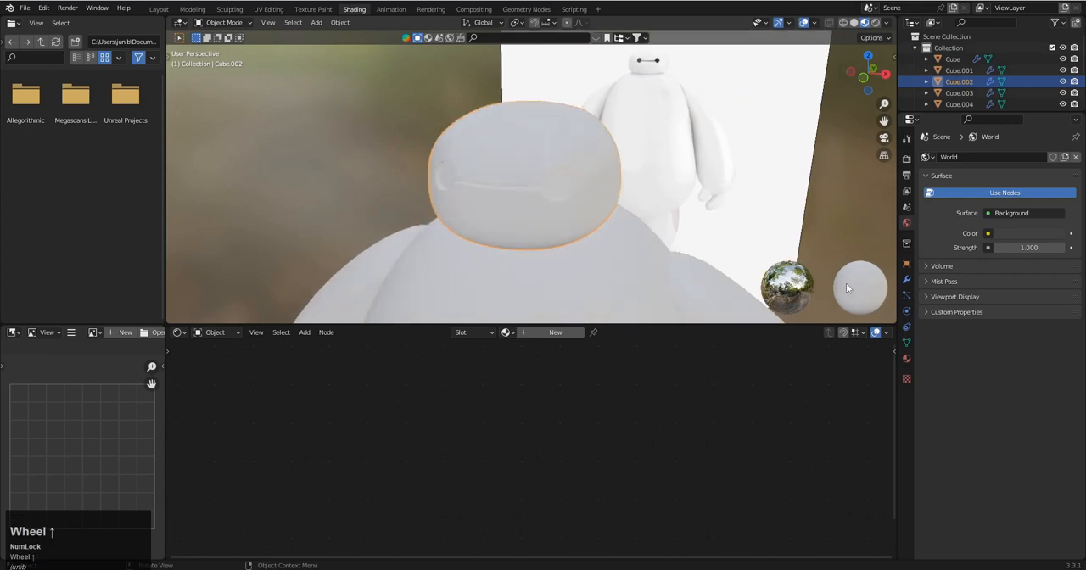
Create a near-black Eyes material on the head with roughness about 0.36.
click(506, 332)
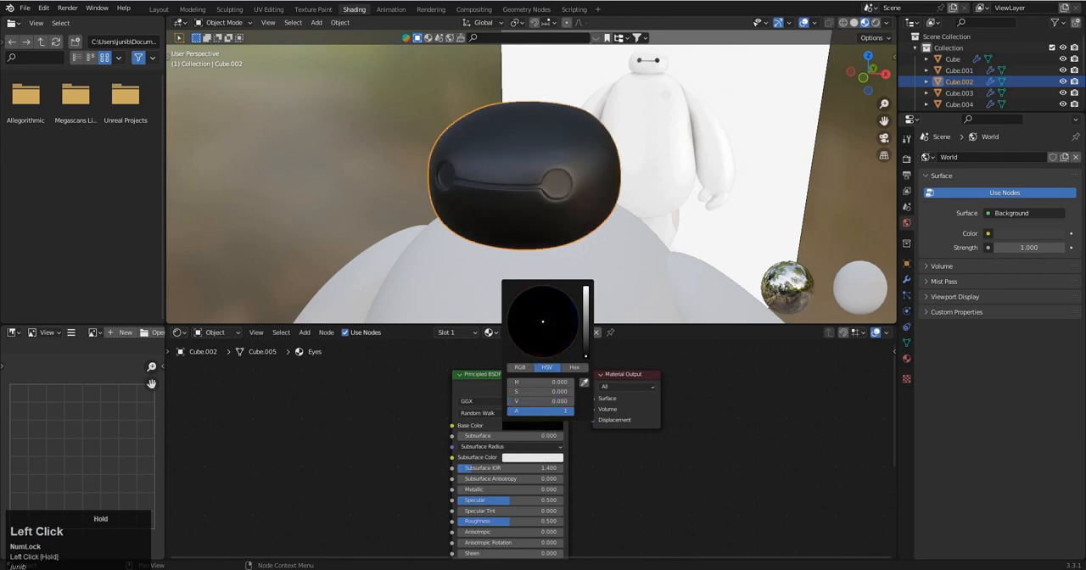
scroll(up, 3)
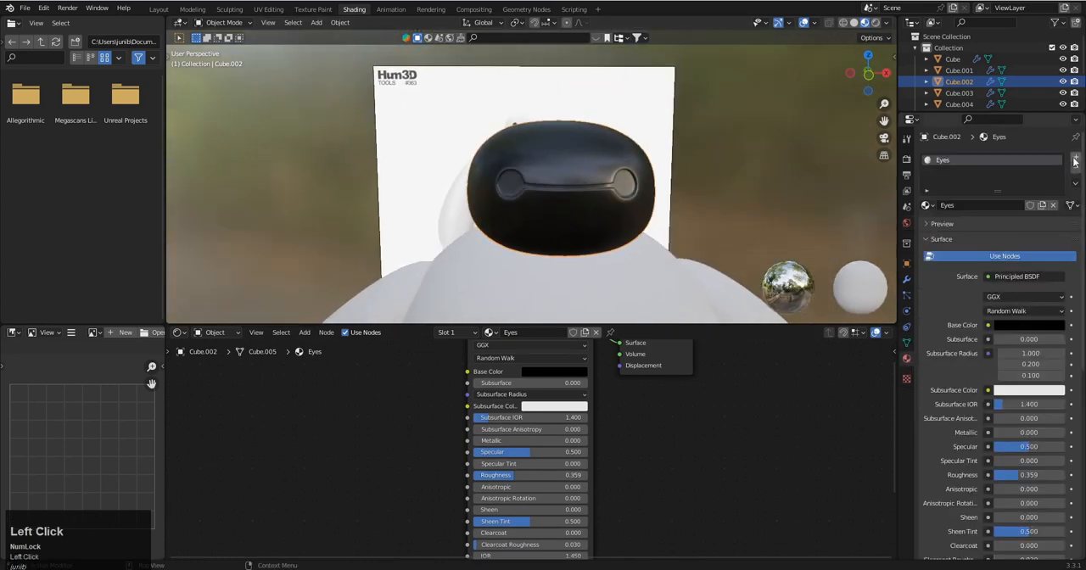
Add a second head material, Body: white, metallic 0.31, roughness 0.13.
click(1075, 158)
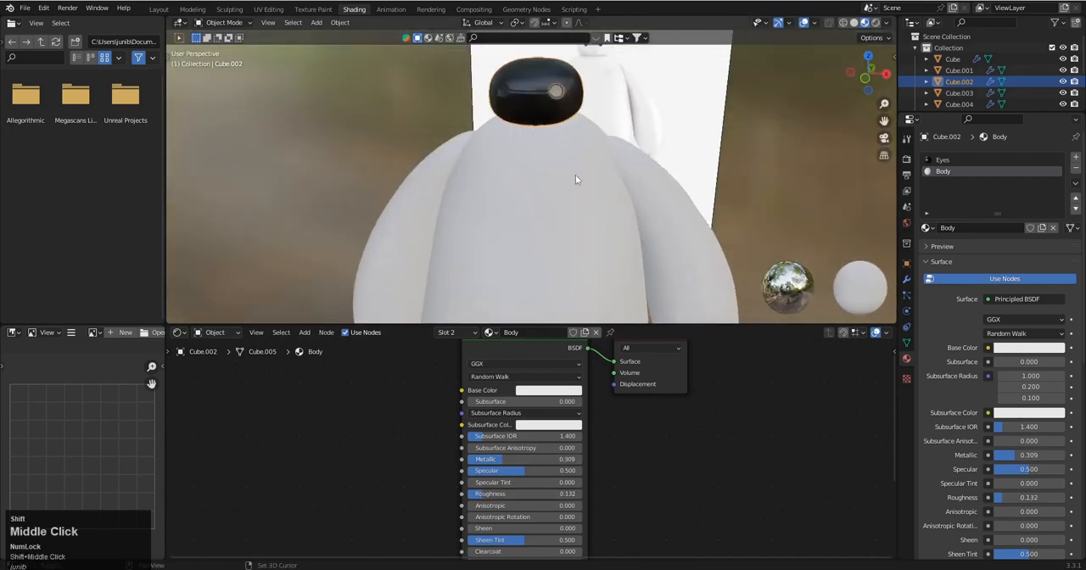
key(Tab)
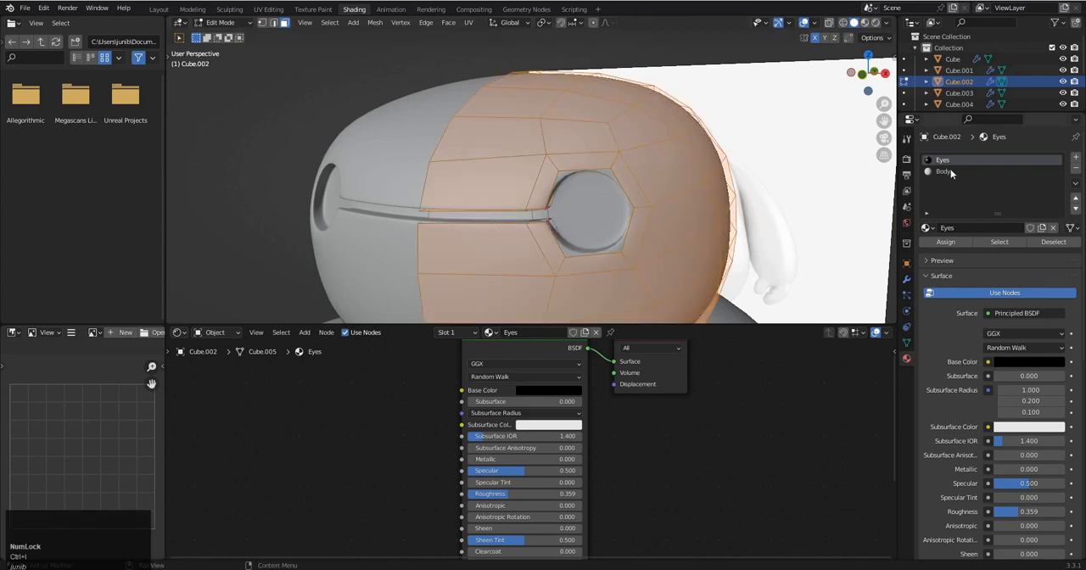
Assign Body to all non-eye head faces and set its roughness to 0.277.
click(944, 171)
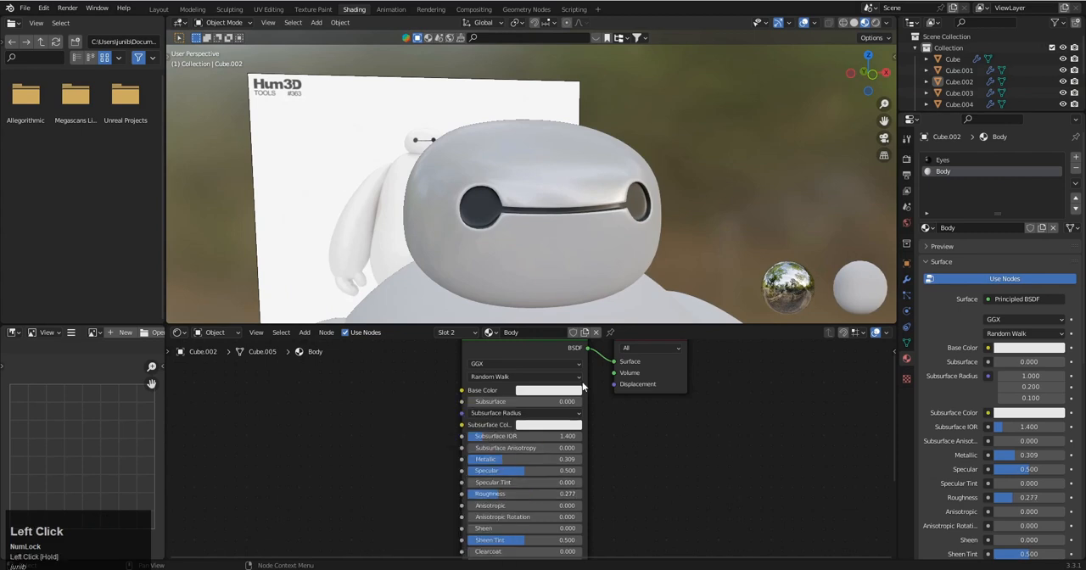
click(544, 389)
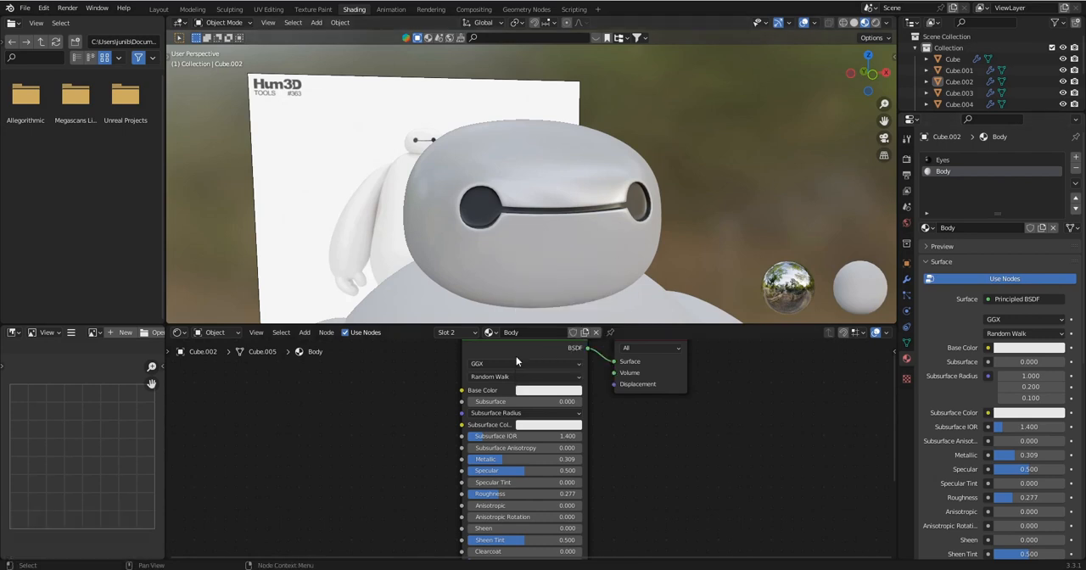
click(534, 390)
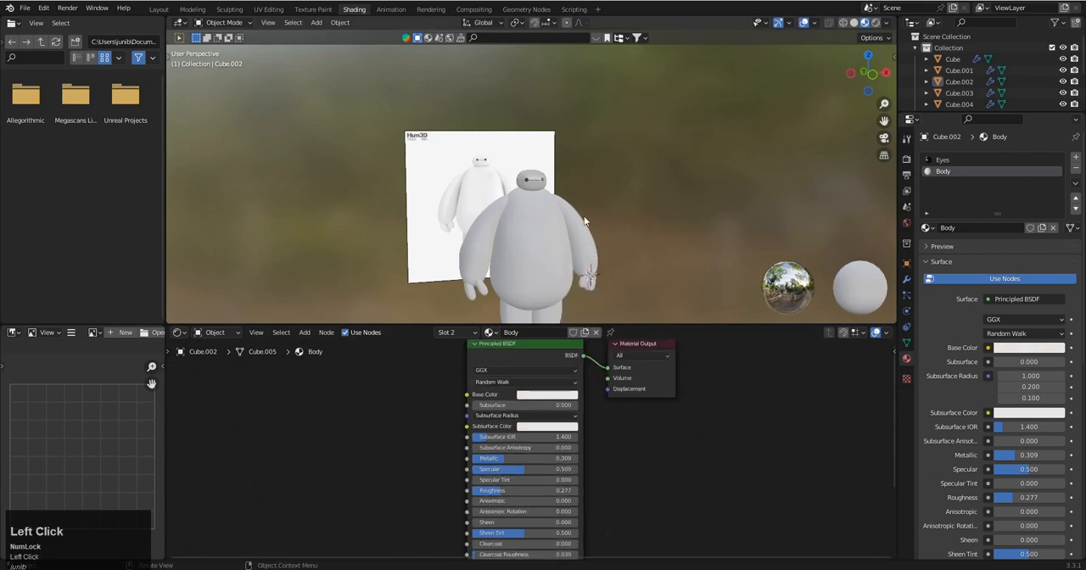
scroll(up, 3)
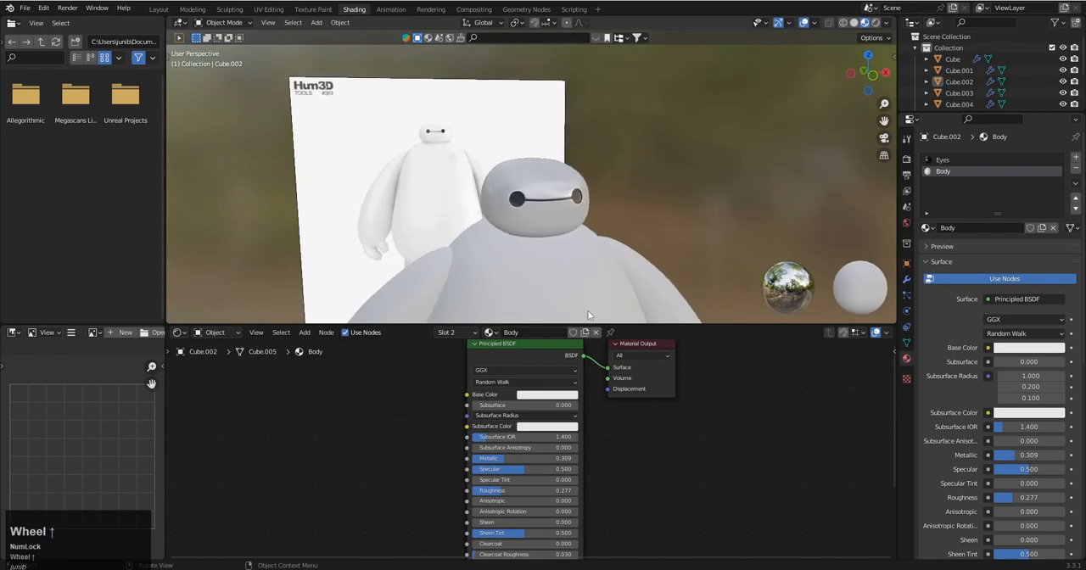
click(546, 394)
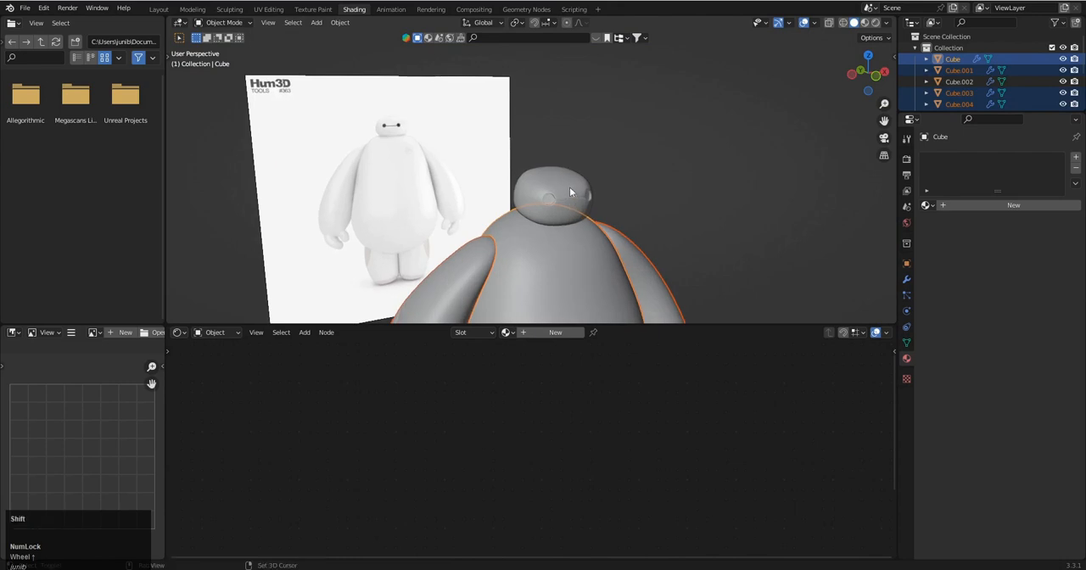
Link the head's Body material to the other Baymax parts, undoing a first attempt.
click(551, 196)
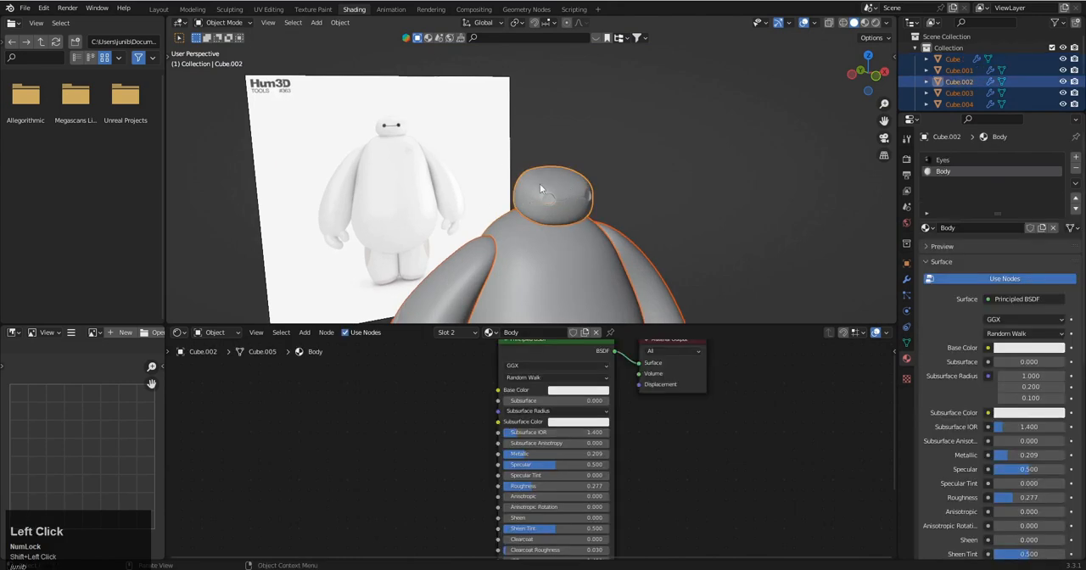
click(568, 257)
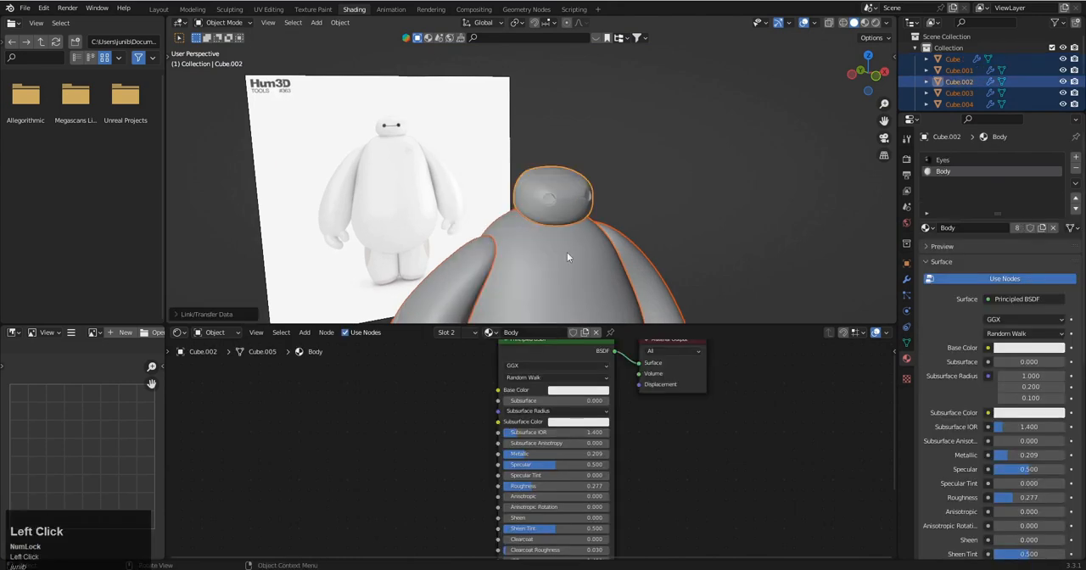
key(ctrl+z)
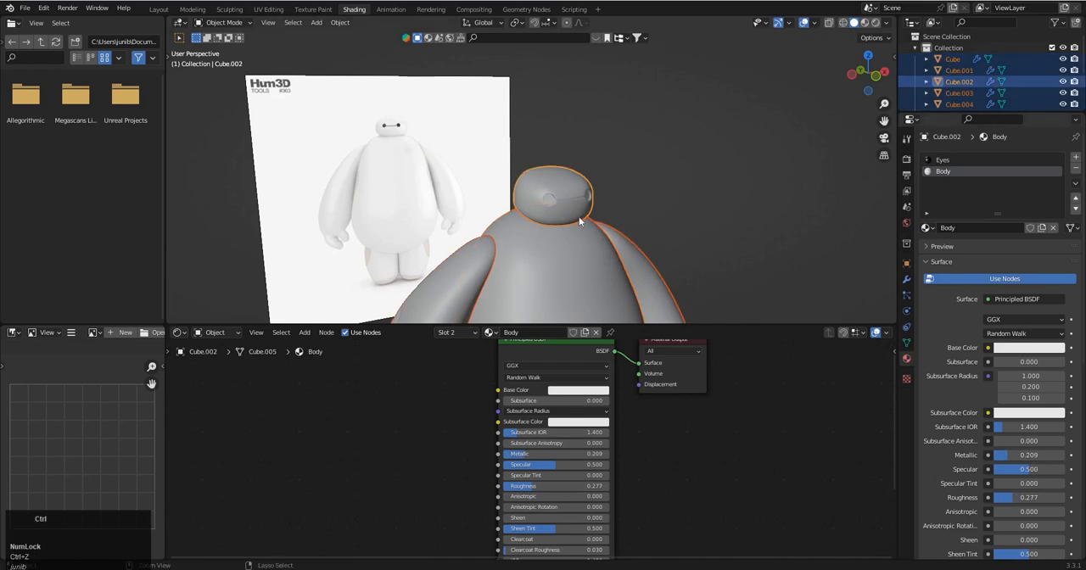
click(954, 58)
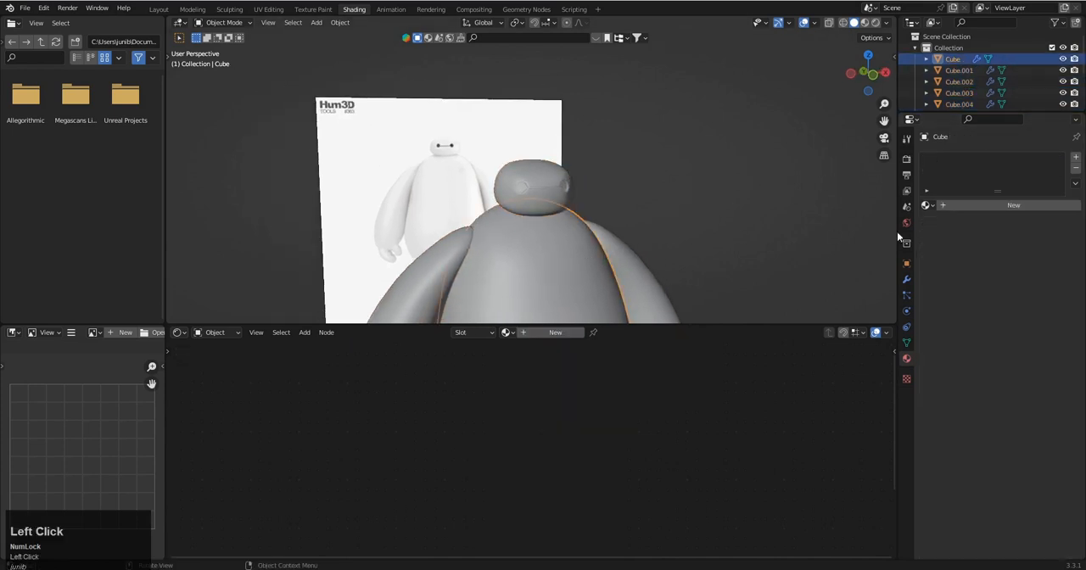
click(925, 204)
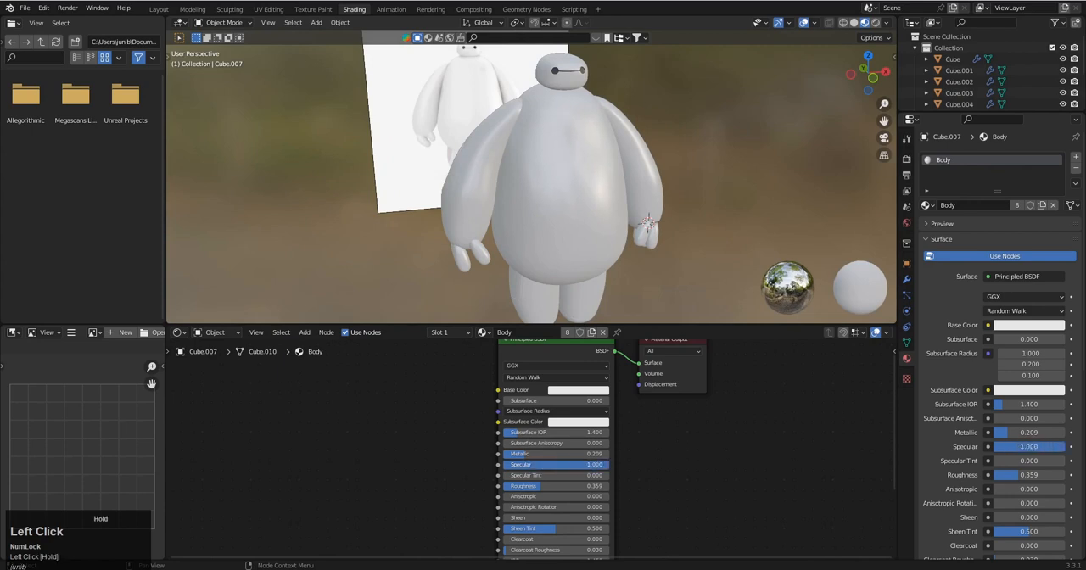
Set the Body material's Specular to 0 and Roughness to 0.414.
drag(594, 465, 535, 464)
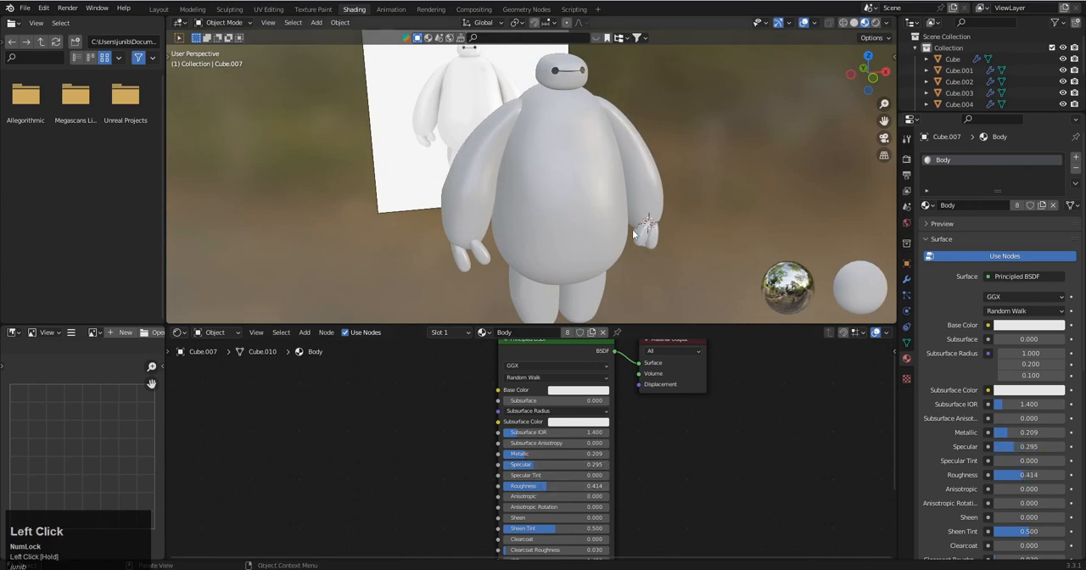
scroll(up, 3)
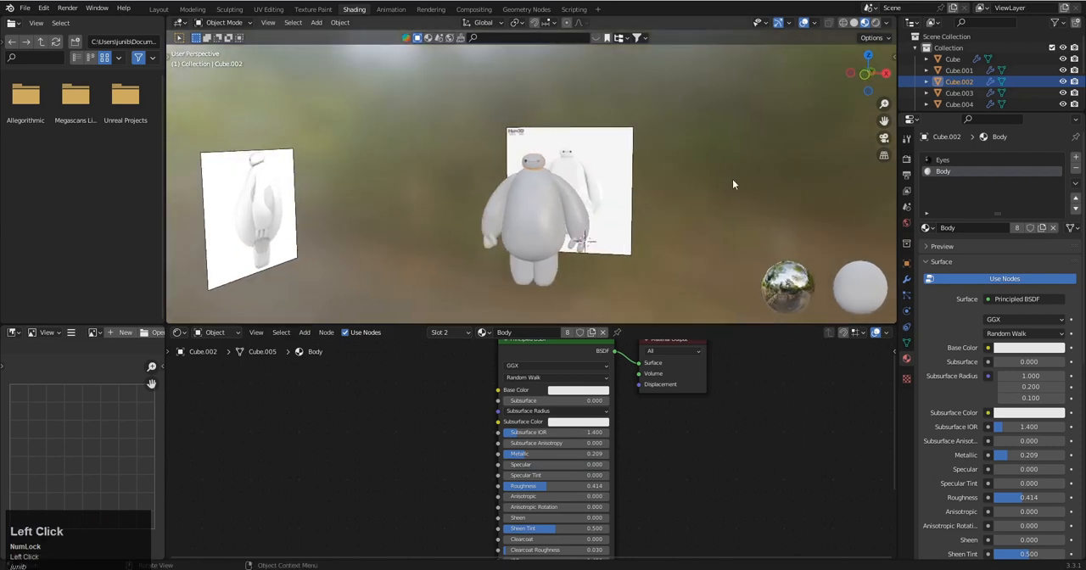
scroll(up, 3)
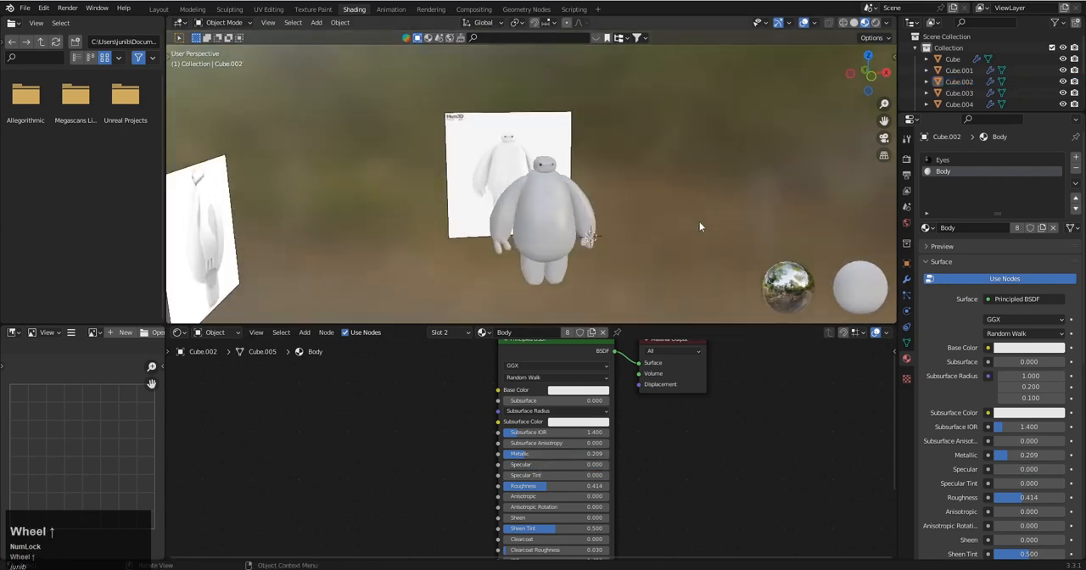
scroll(up, 3)
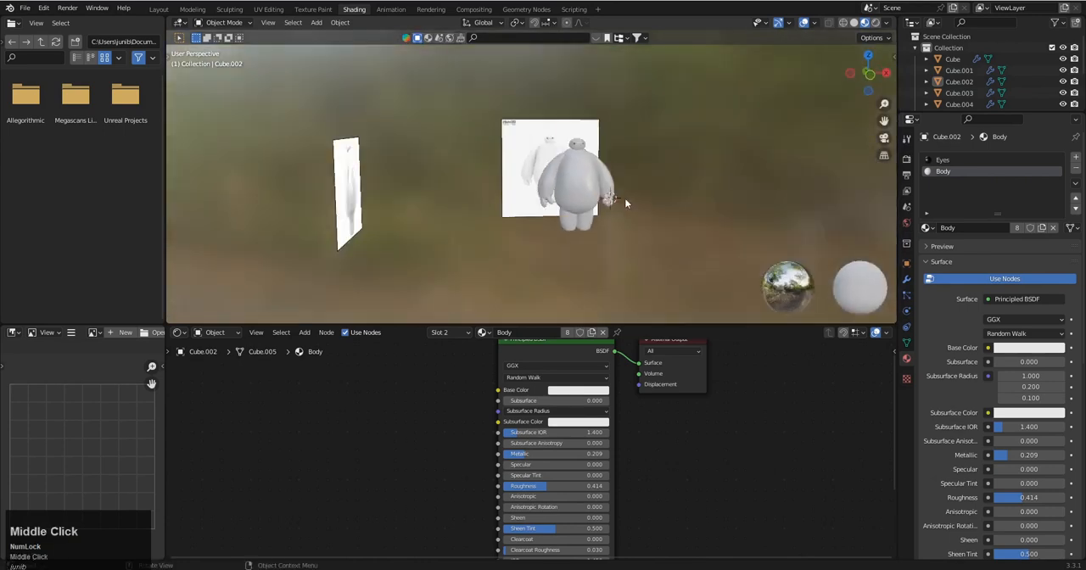
scroll(up, 3)
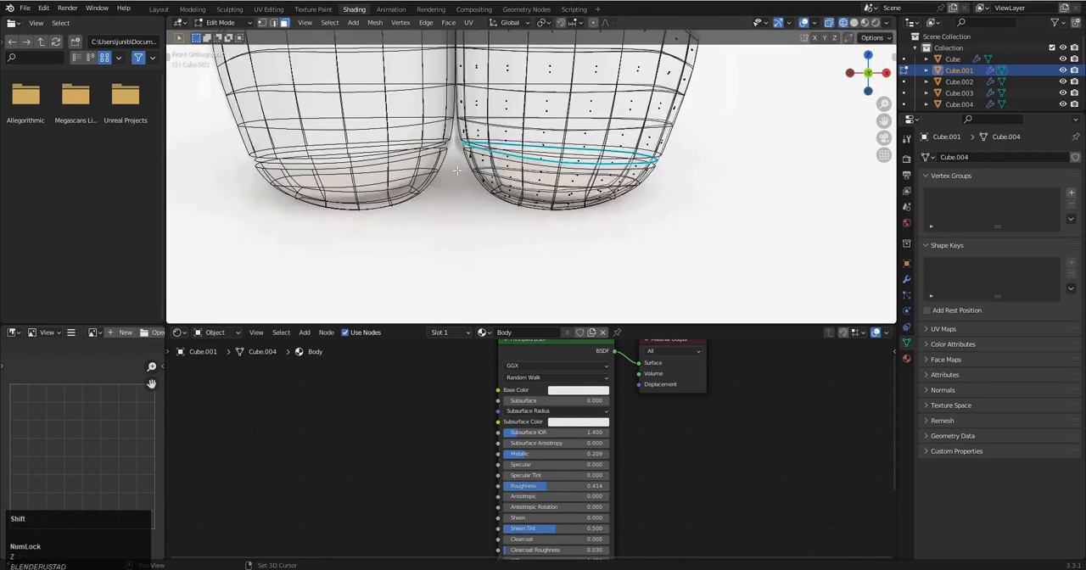
Turn on see-through display on the legs to select the lower band for a new material.
key(3)
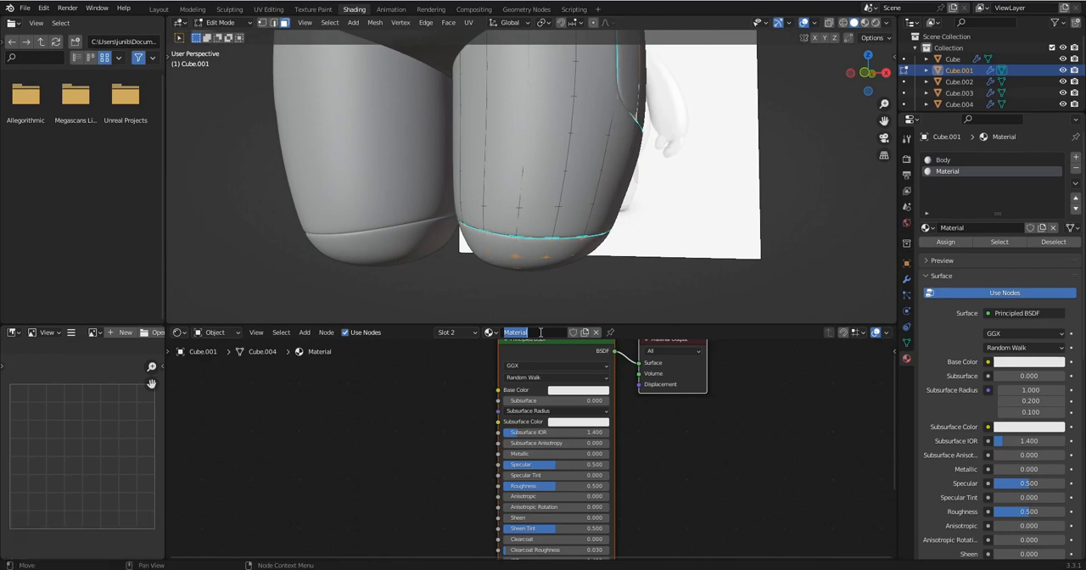
Rename the leg material Design, assign it to the band, and set Value about 0.147.
text(Design)
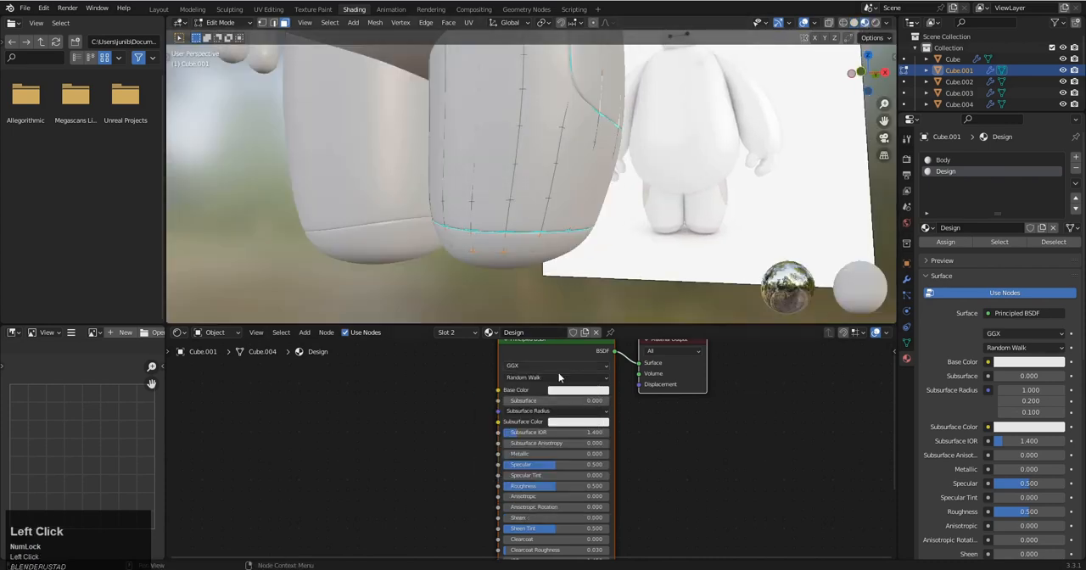
click(580, 389)
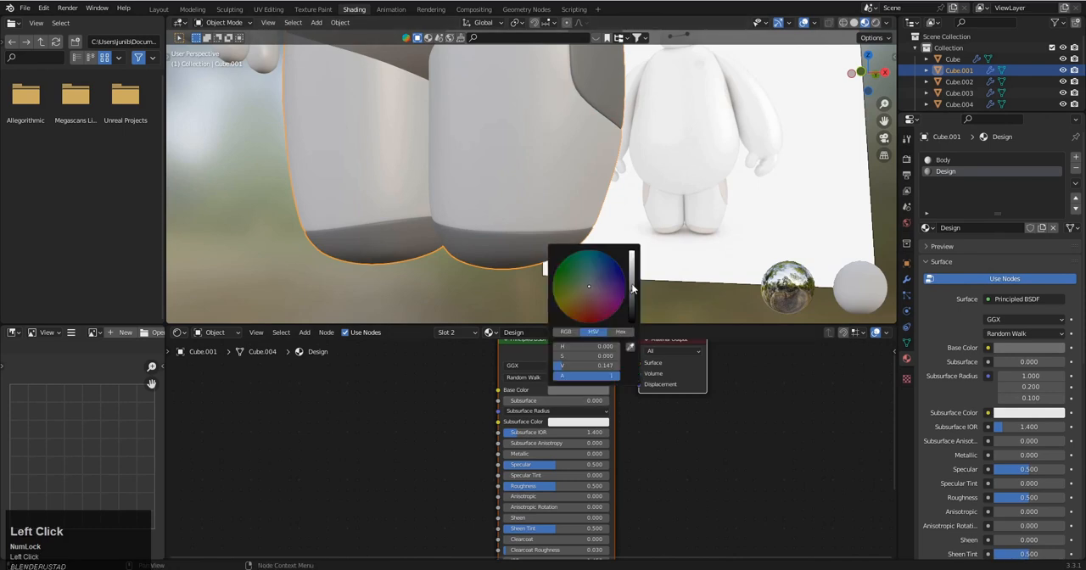
scroll(down, 3)
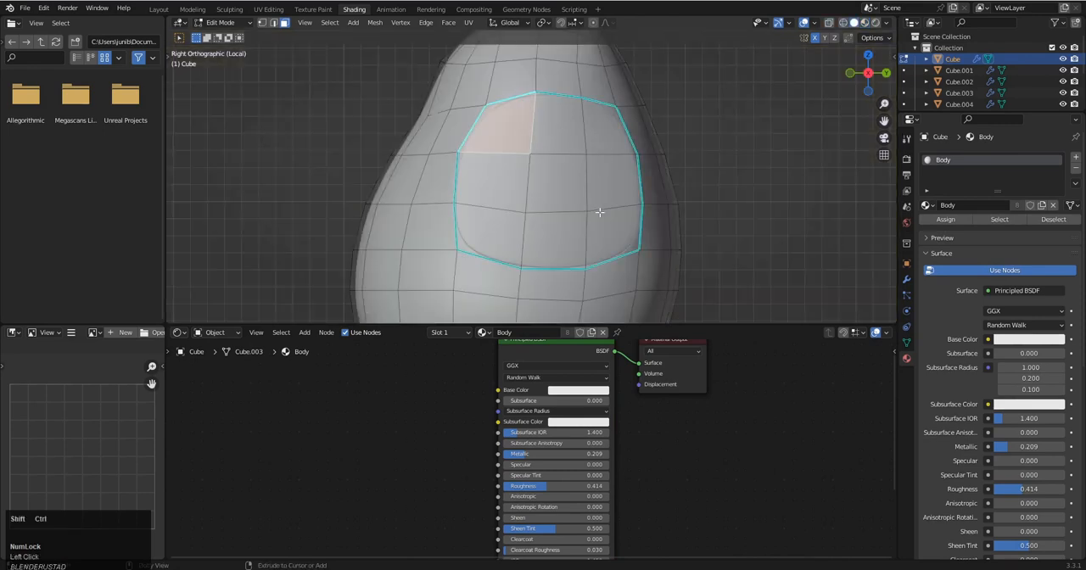
Select the round torso patch faces and assign the existing Design material via a new slot.
click(600, 212)
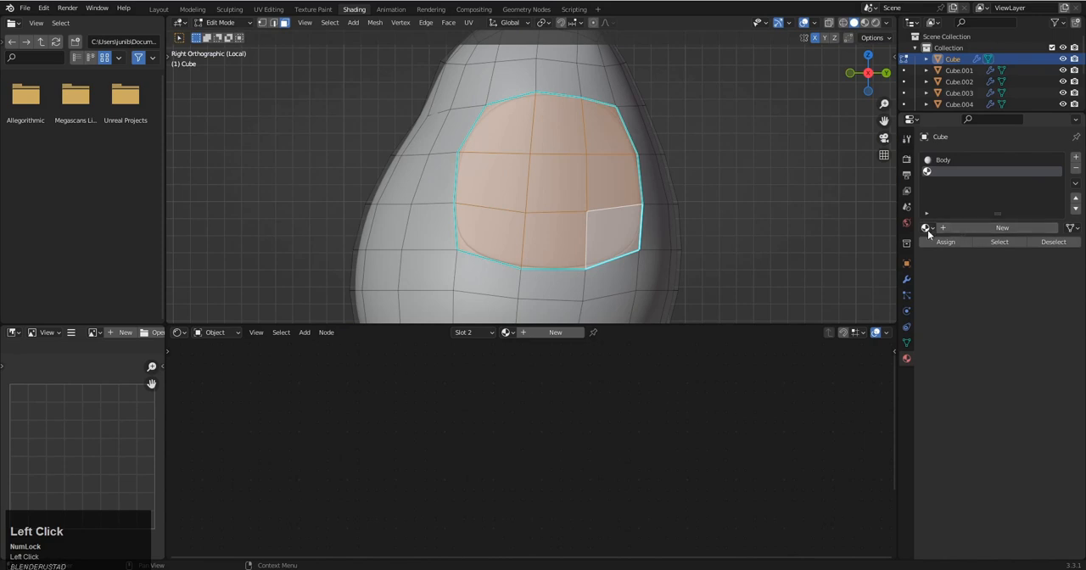
click(1002, 227)
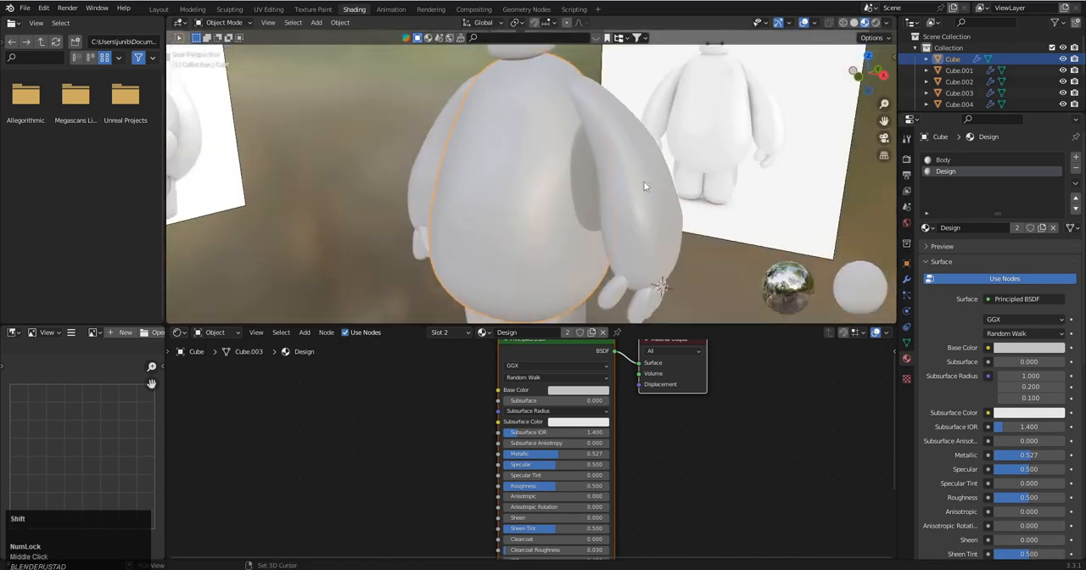
scroll(up, 3)
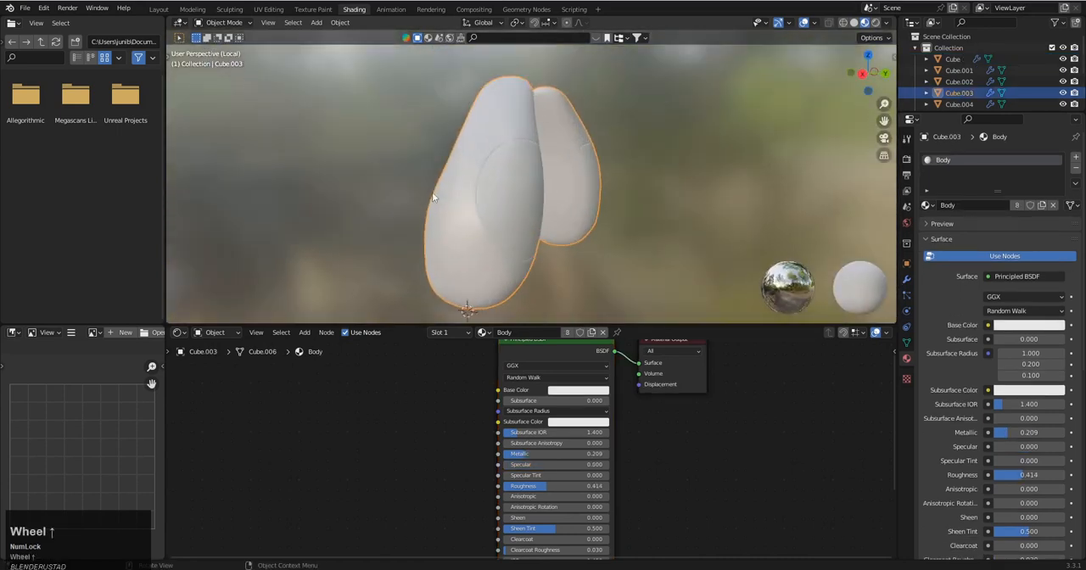
key(Tab)
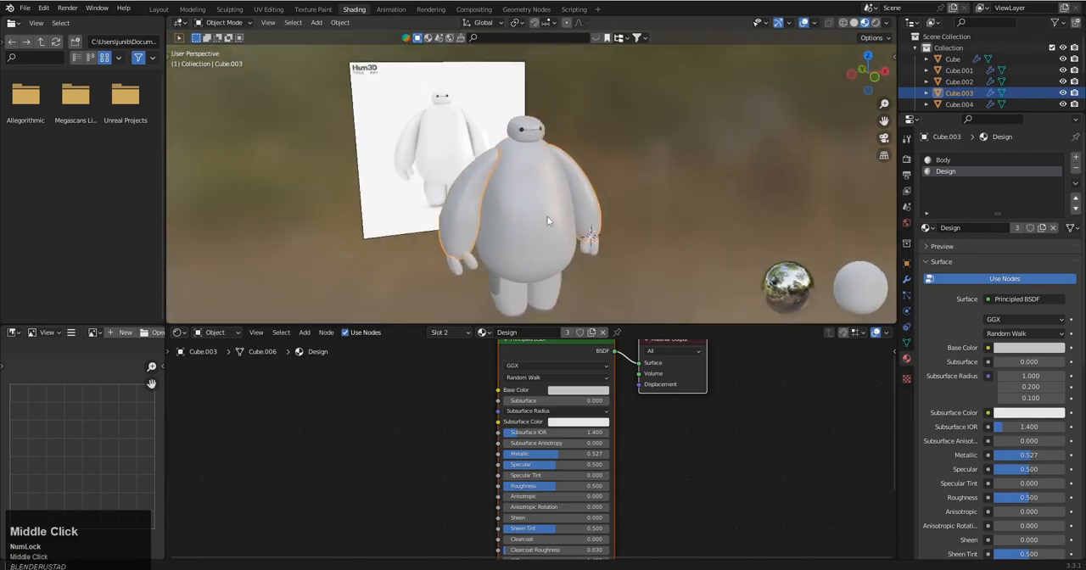
drag(548, 220, 548, 208)
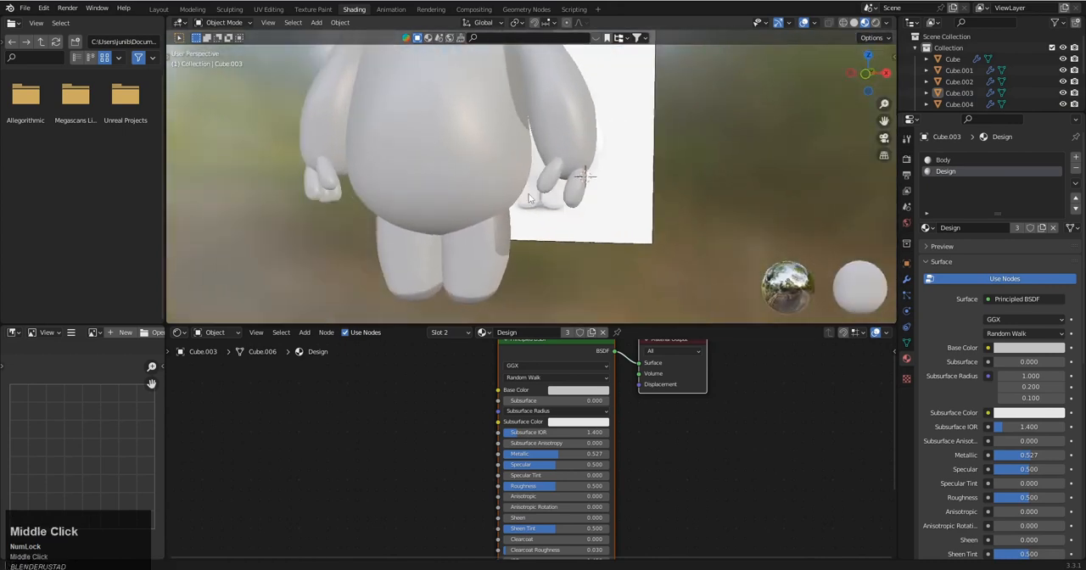
drag(526, 212, 560, 161)
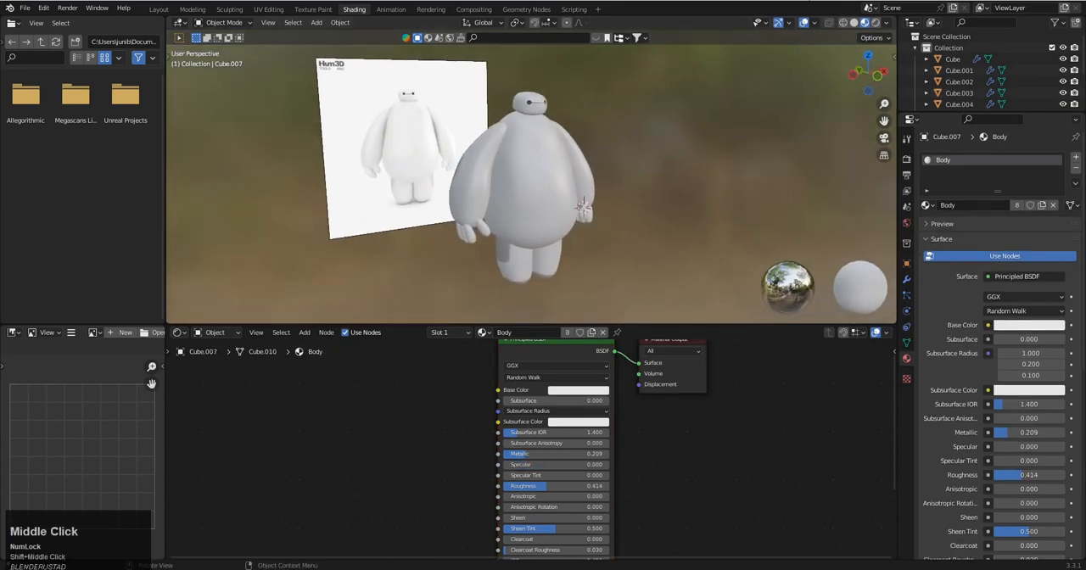
scroll(up, 3)
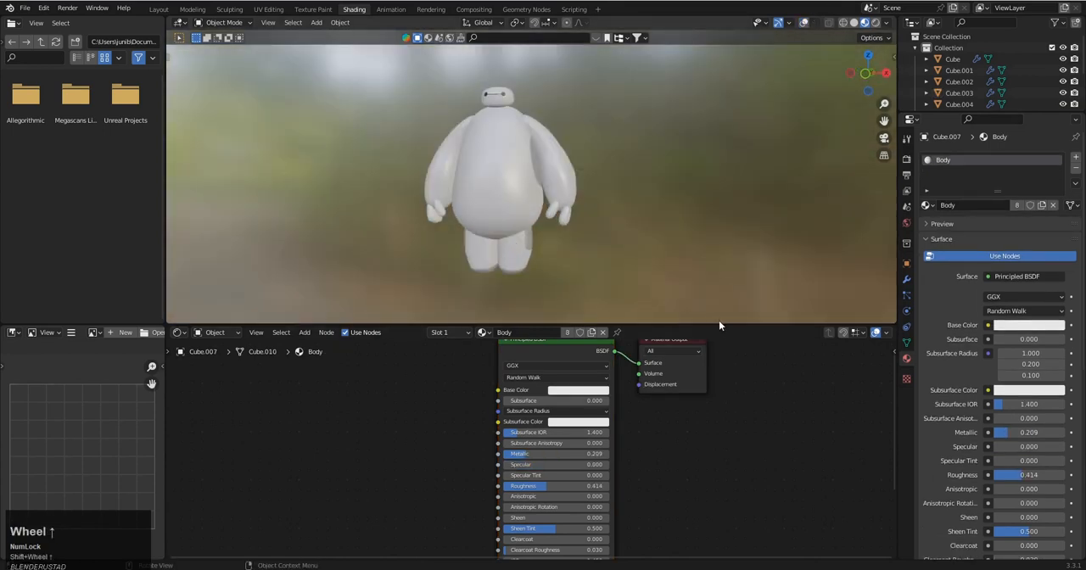